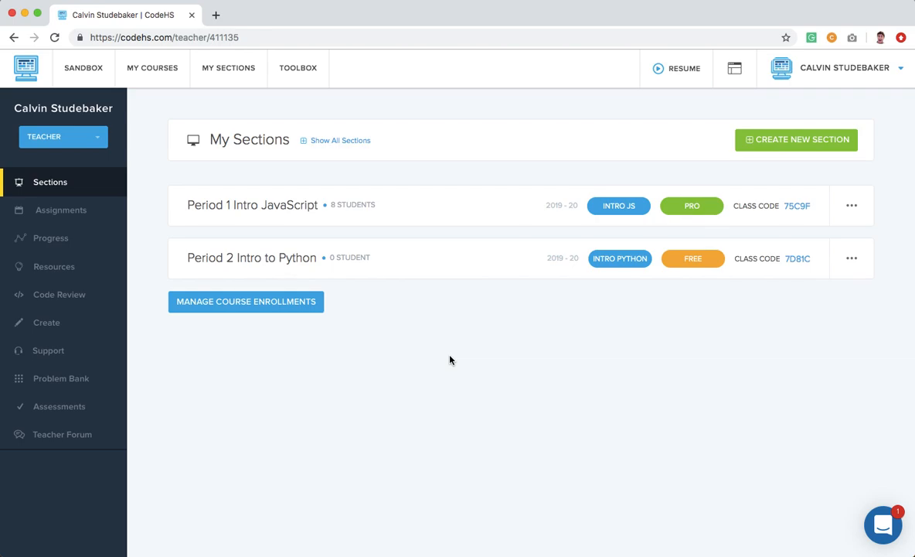
{"action": "mouse_move", "coordinate": [229, 68]}
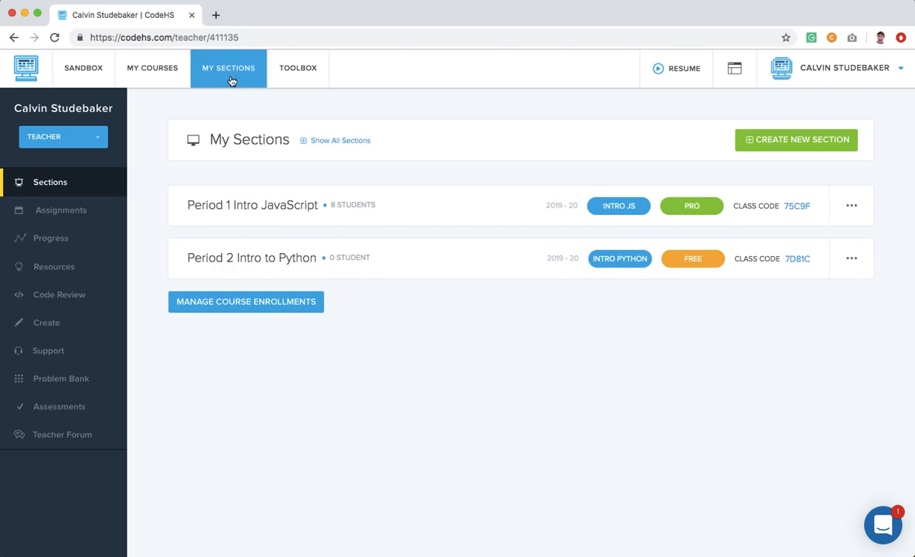
{"action": "mouse_move", "coordinate": [195, 334]}
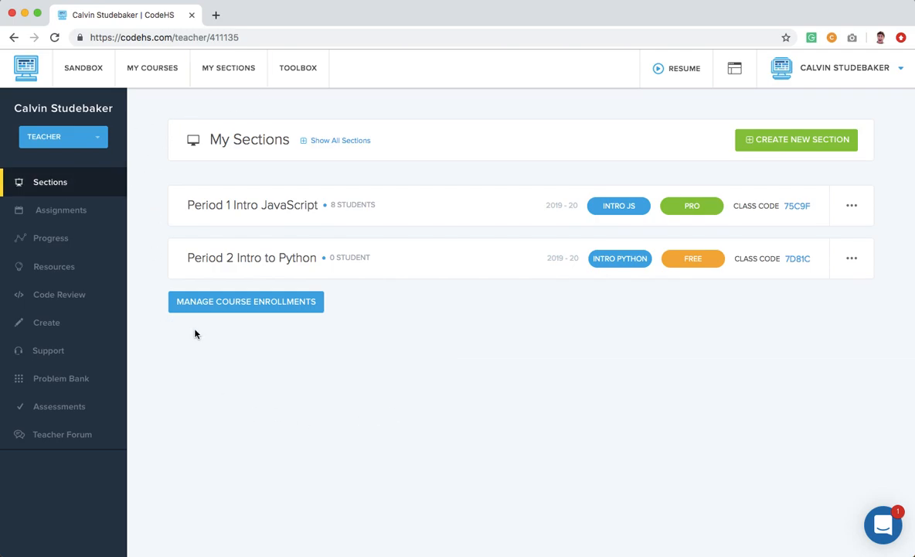
{"action": "mouse_move", "coordinate": [726, 151]}
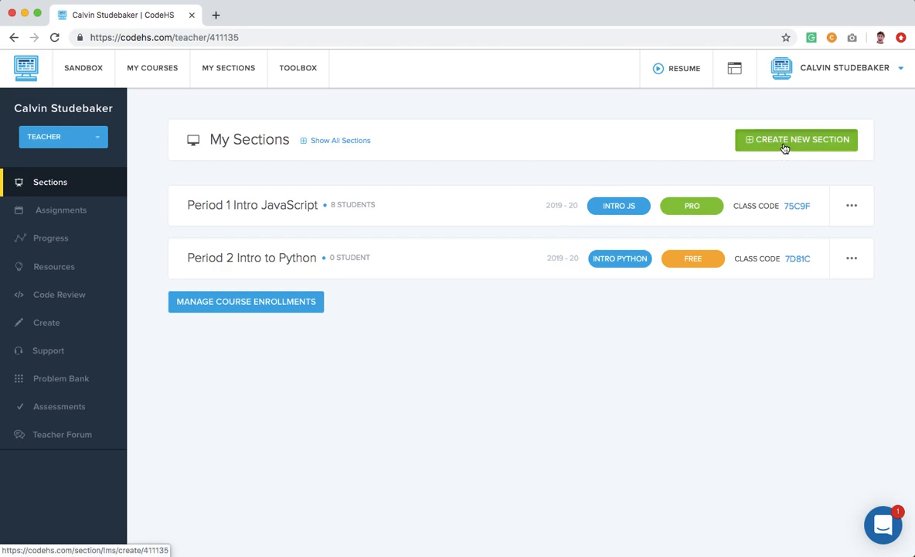
- Begin a new class section from the My Sections page
{"action": "left_click", "coordinate": [796, 140]}
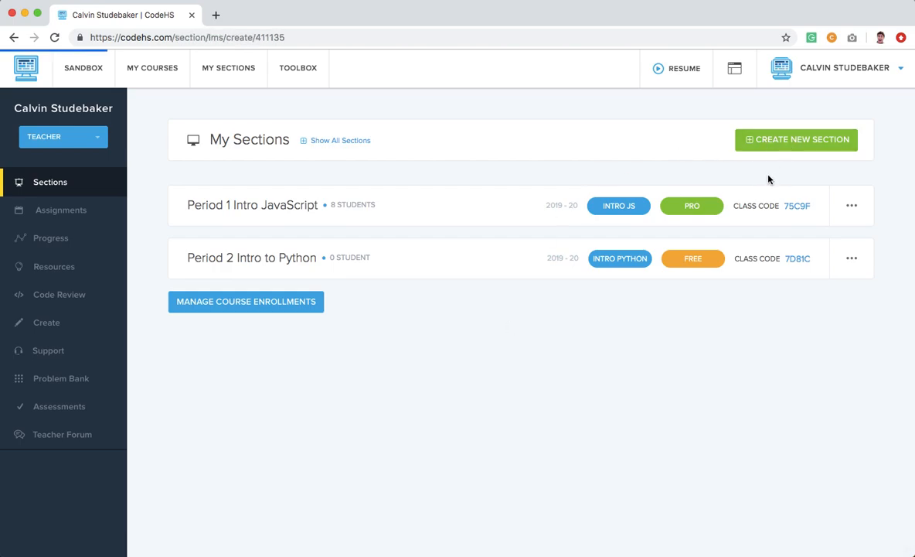
- Name the section 'Period 3 AP Java' and continue to course selection
{"action": "left_click", "coordinate": [795, 139]}
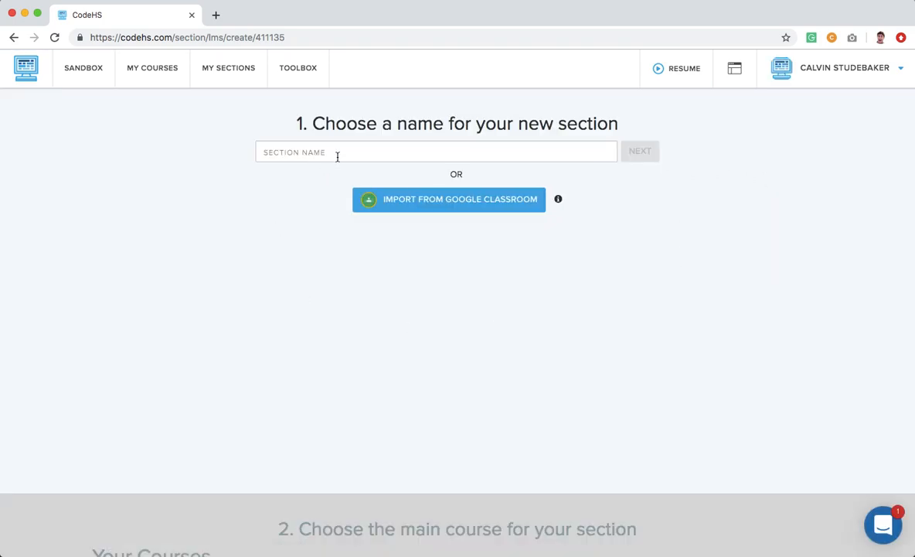
{"action": "type", "text": "Period"}
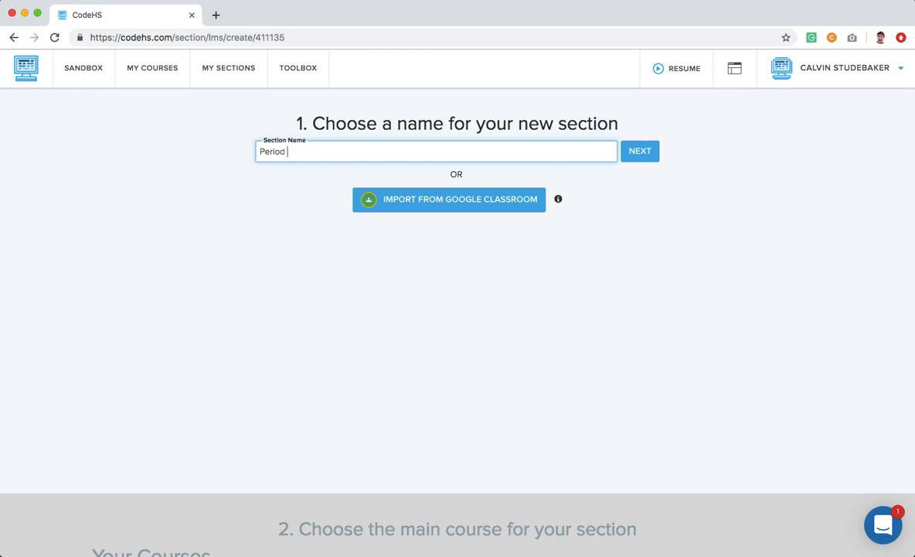
{"action": "type", "text": "3 AP Java"}
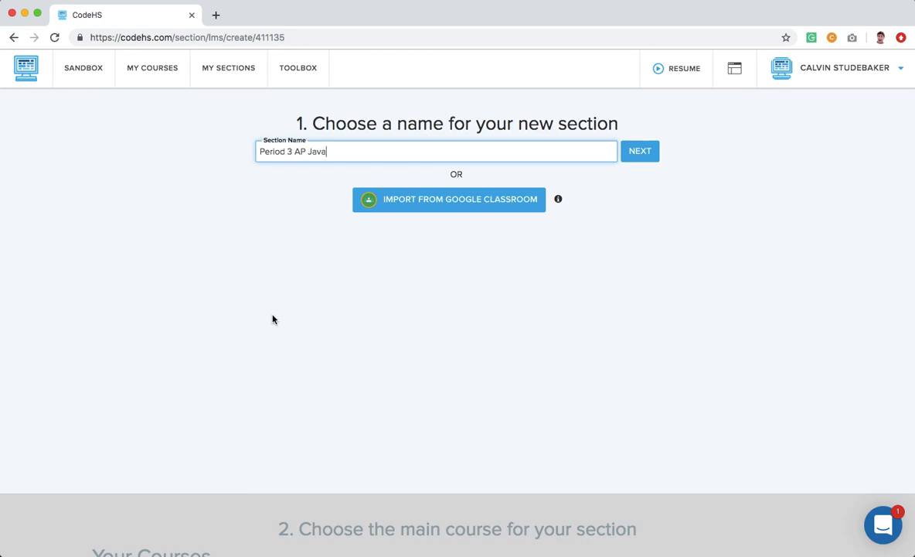
{"action": "left_click", "coordinate": [640, 151]}
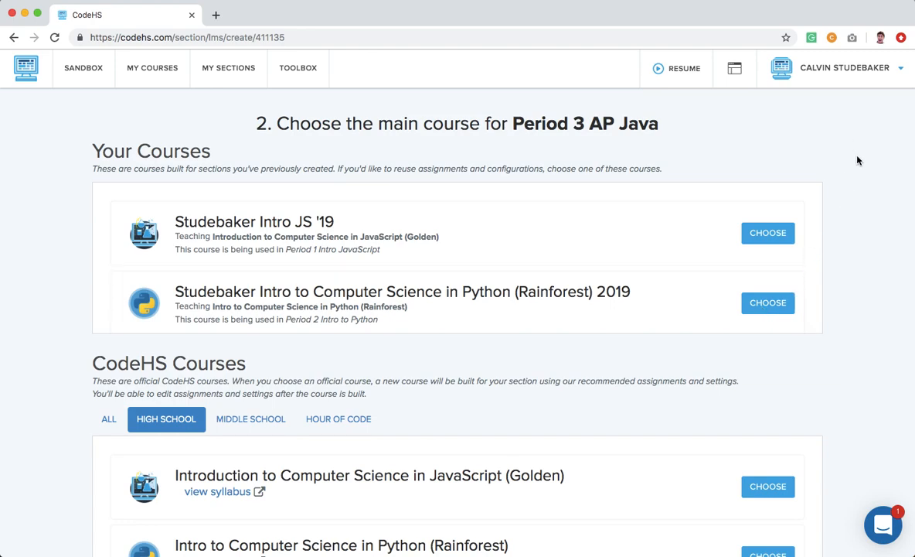
{"action": "mouse_move", "coordinate": [859, 239]}
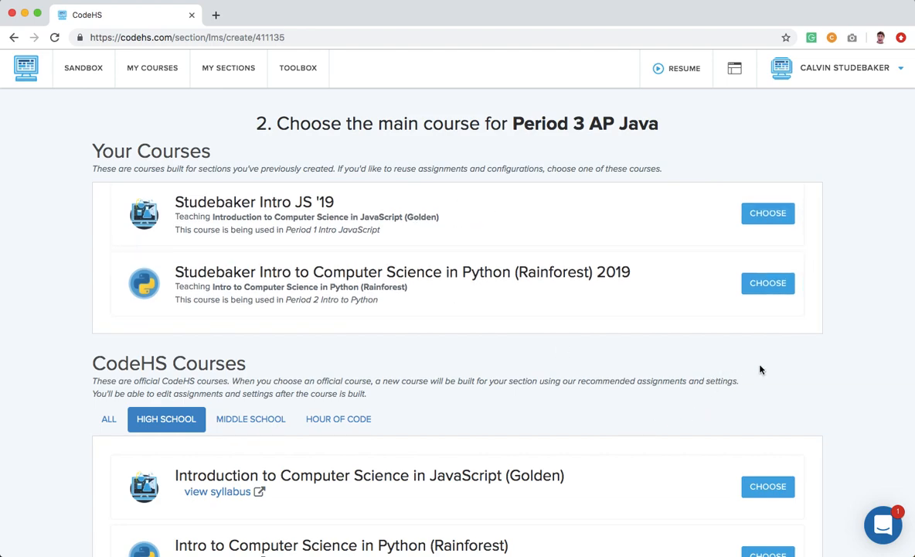
- Choose AP Computer Science A (Mocha) from the CodeHS Courses list as the main course
{"action": "scroll", "scroll_direction": "down", "scroll_amount": 3}
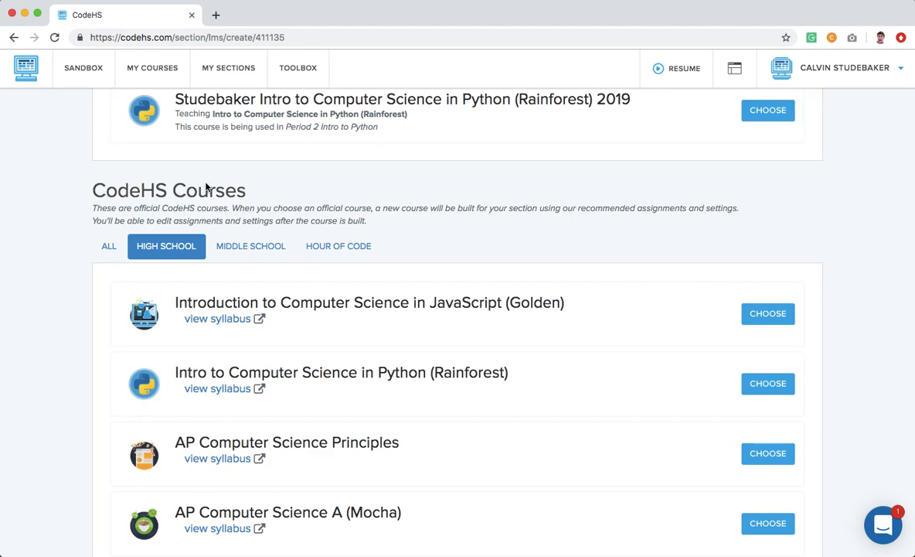
{"action": "mouse_move", "coordinate": [207, 189]}
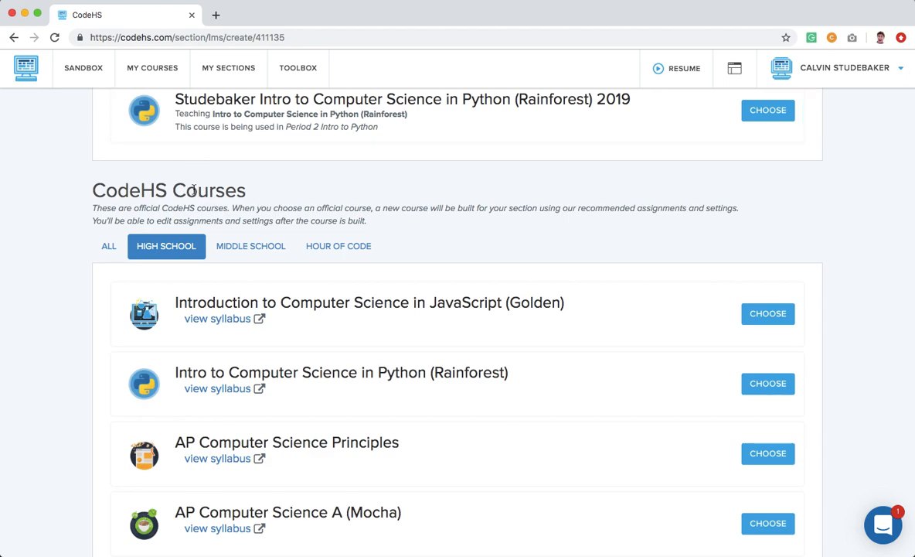
{"action": "scroll", "scroll_direction": "down", "scroll_amount": 3}
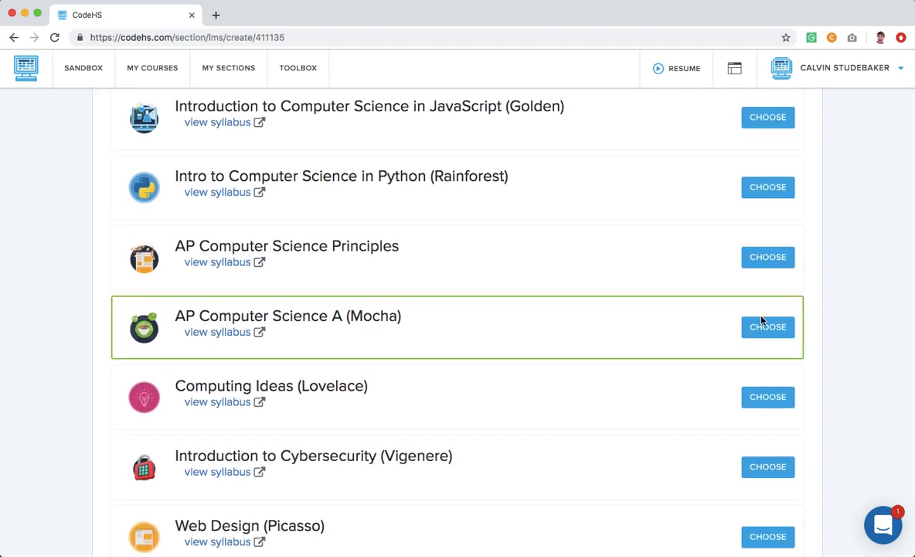
{"action": "left_click", "coordinate": [767, 327]}
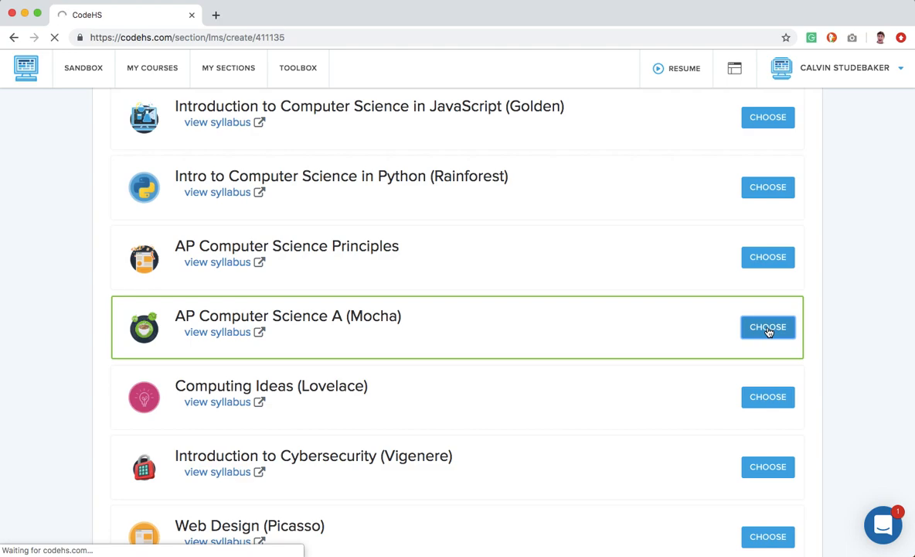
- Let the section finish building so the Period 3 AP Java roster with 0 students appears
{"action": "left_click", "coordinate": [767, 326]}
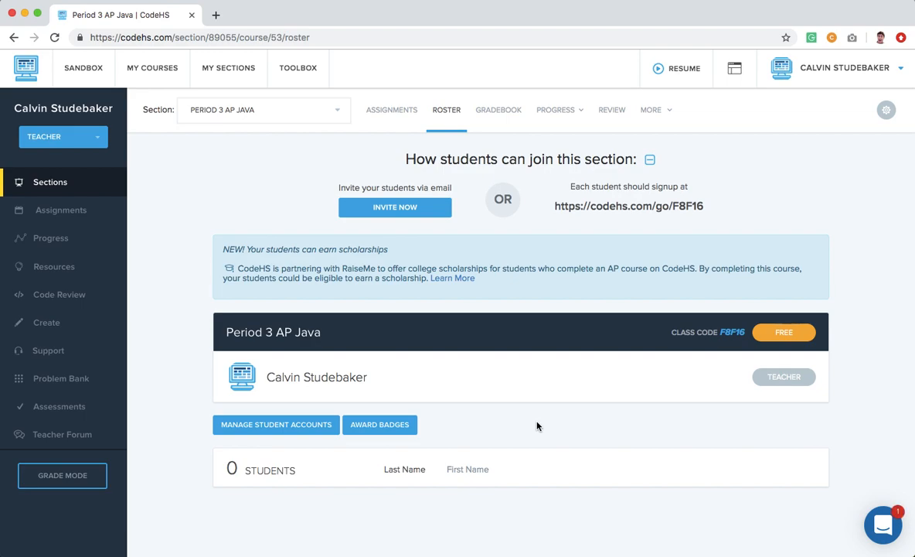
{"action": "mouse_move", "coordinate": [393, 116]}
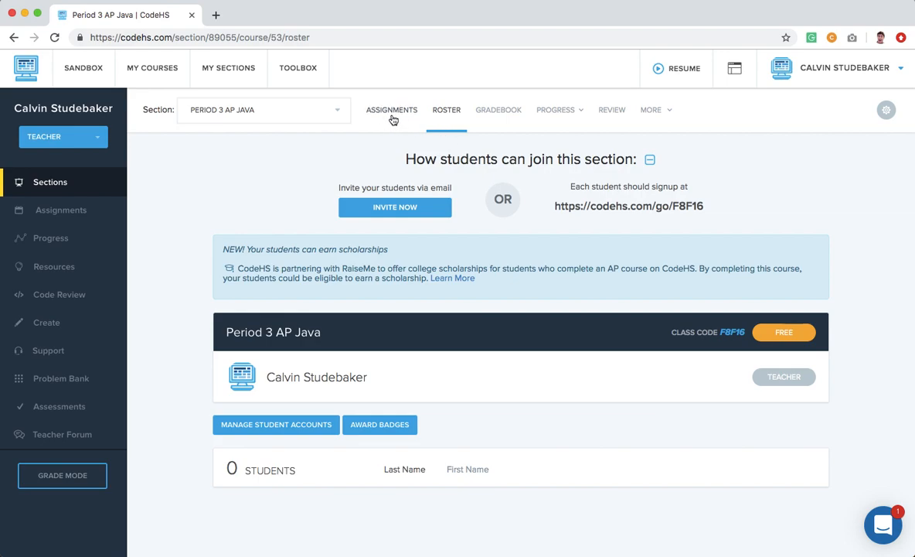